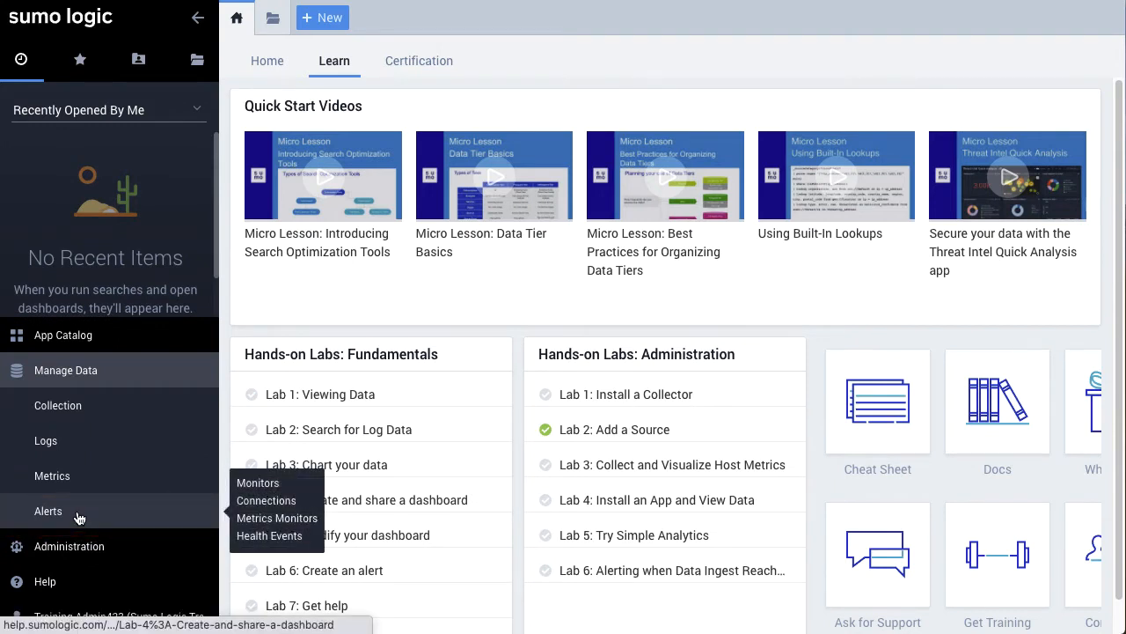
- From the Alerts Monitors list, add a New Monitor
left_click(48, 510)
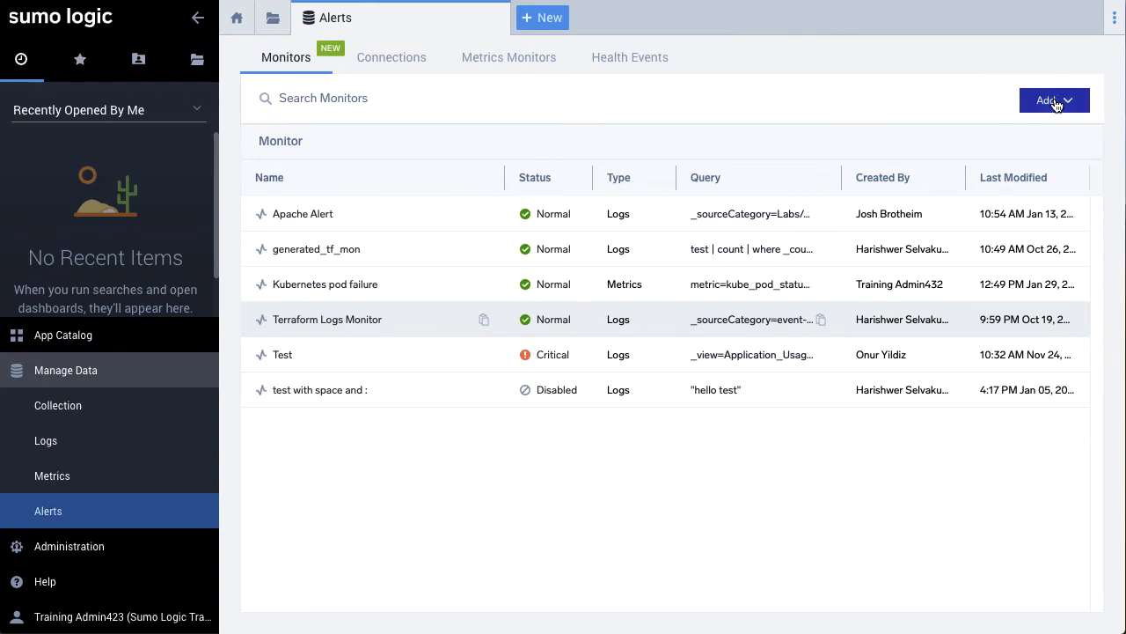
left_click(1050, 100)
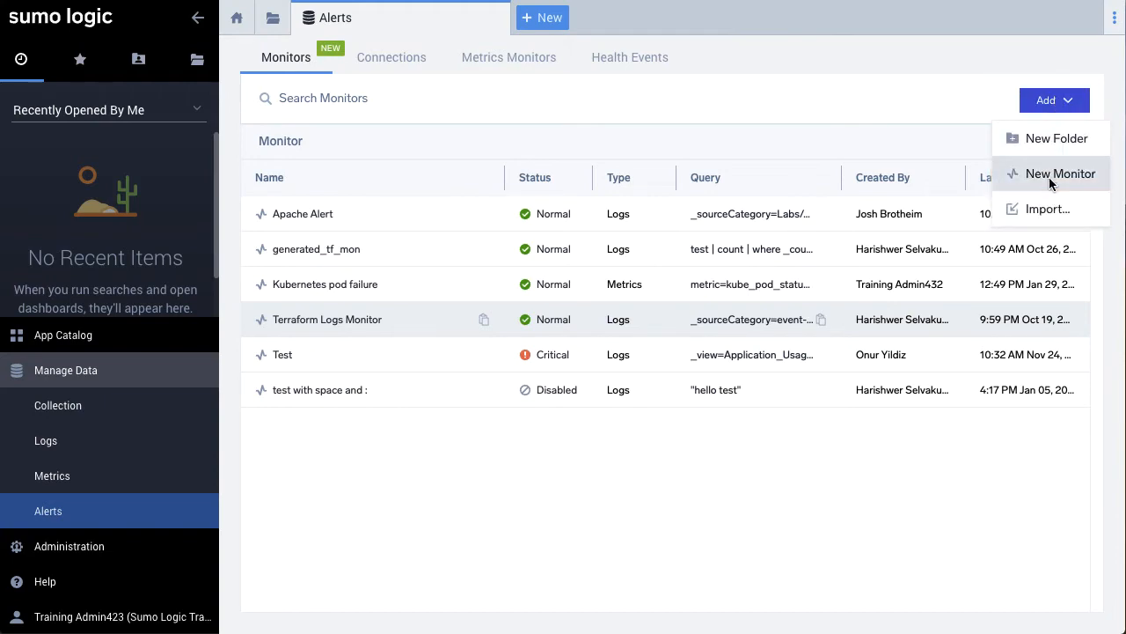
left_click(1060, 173)
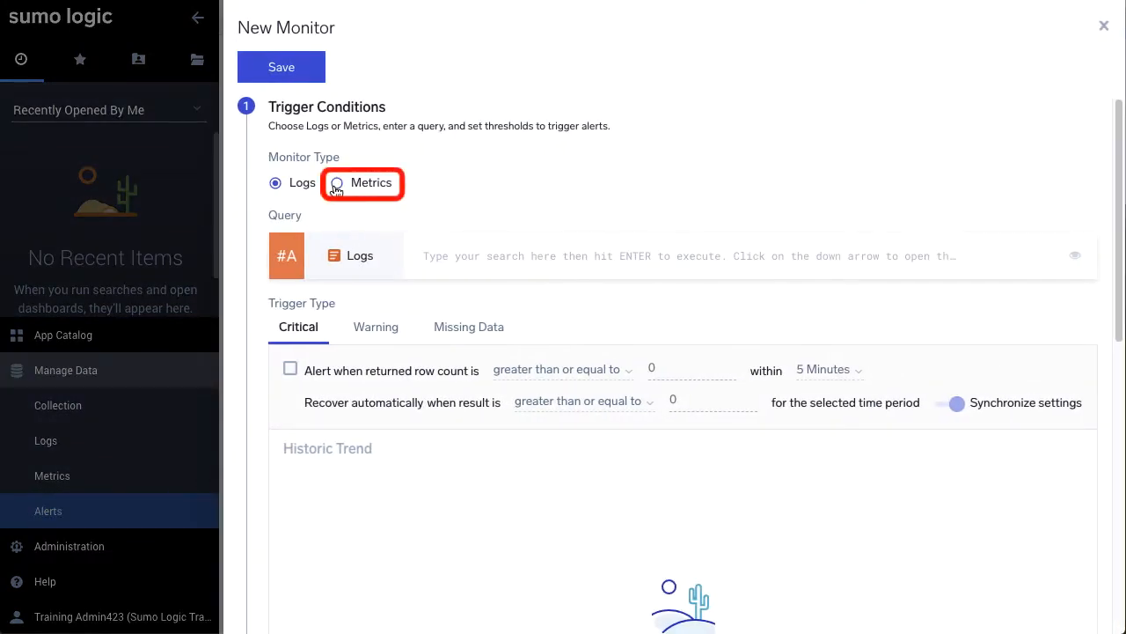
- Query kube_pod_status_phase as a Metrics monitor, filtered to phase=failed and cluster=*, summed by cluster
left_click(337, 182)
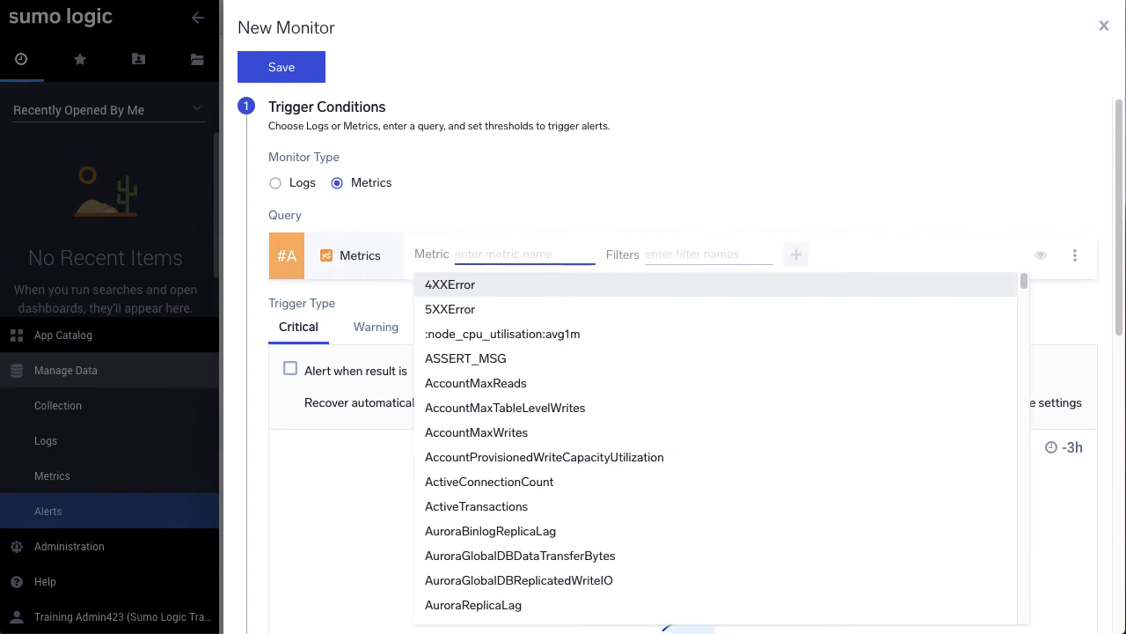
type("kube_pod_status_phase")
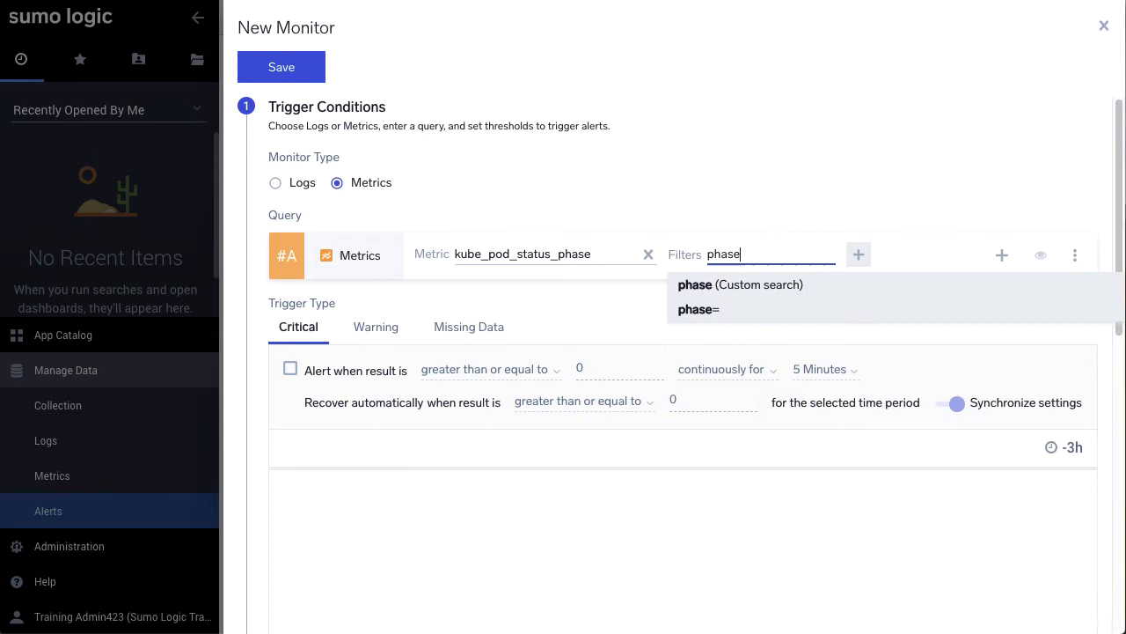
left_click(699, 309)
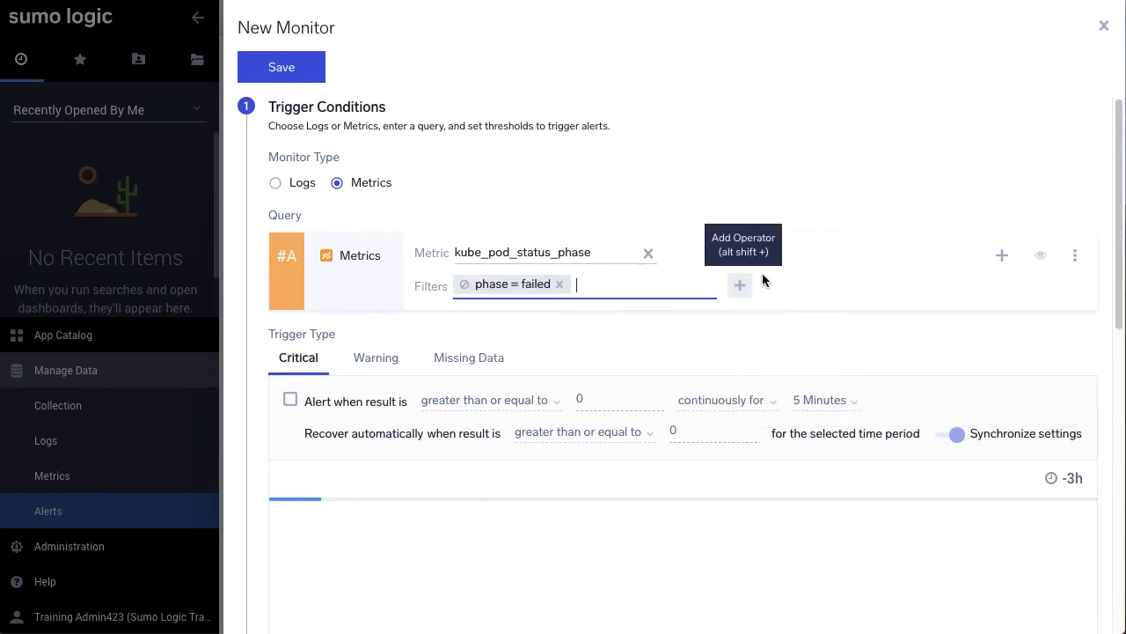
type("cluster=")
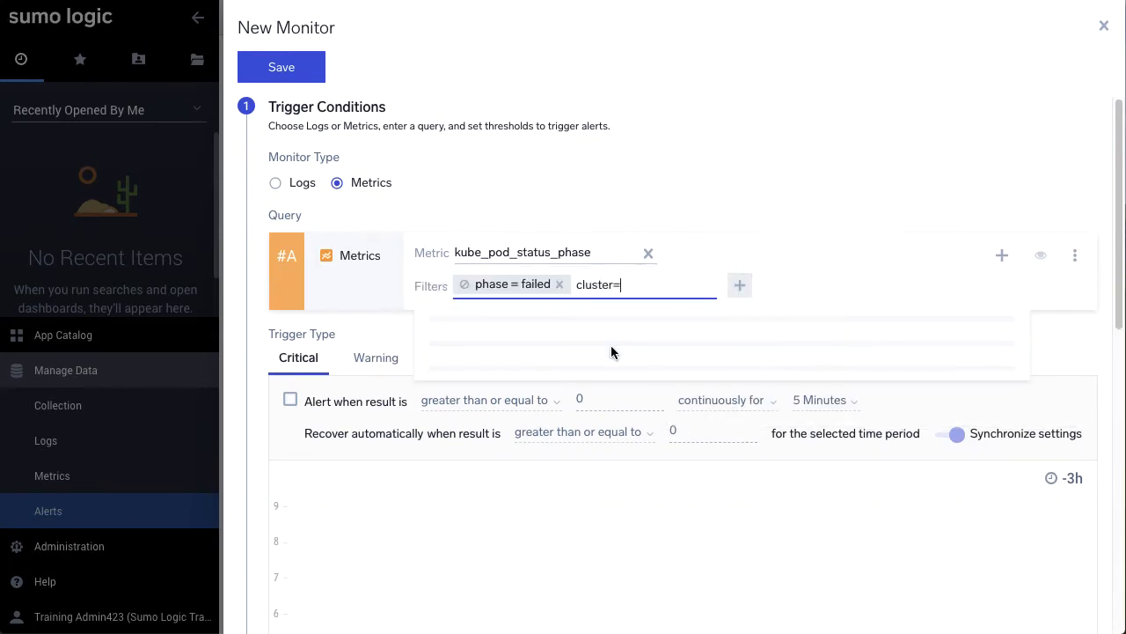
type("*")
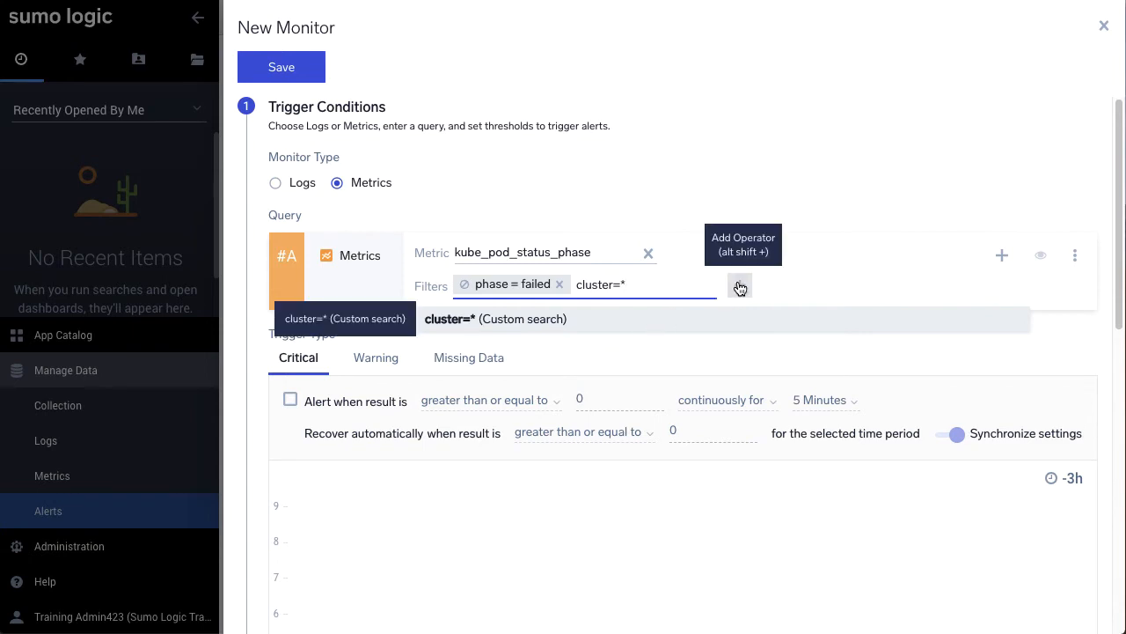
left_click(495, 319)
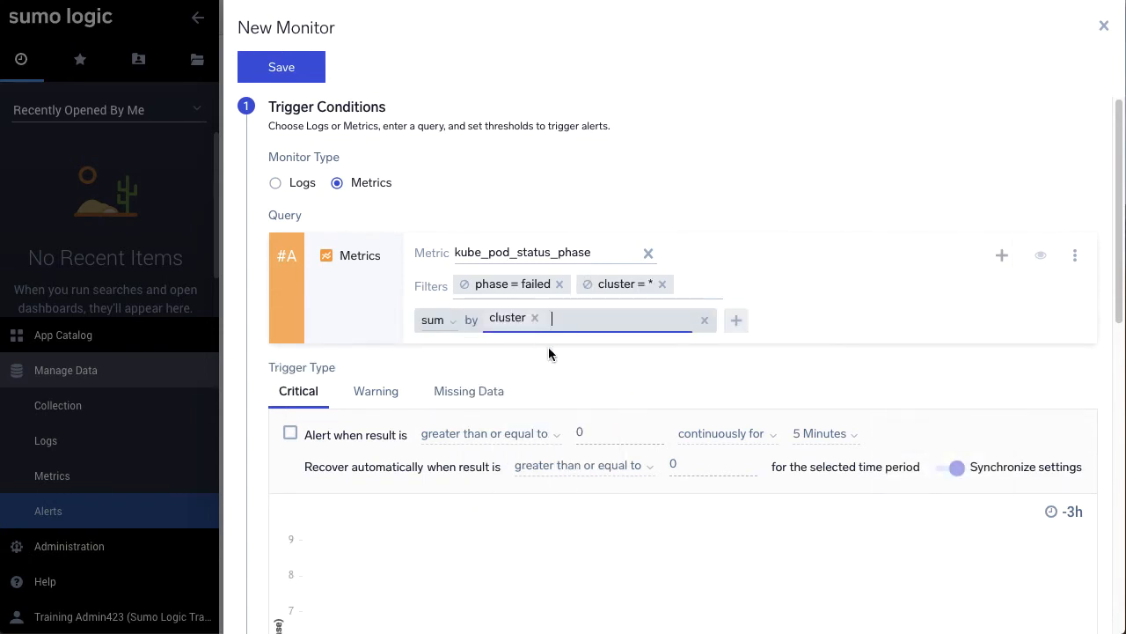
- Enable a Critical trigger at greater than or equal to 10 for 1 Hour, previewing 7 days
scroll("down", 3)
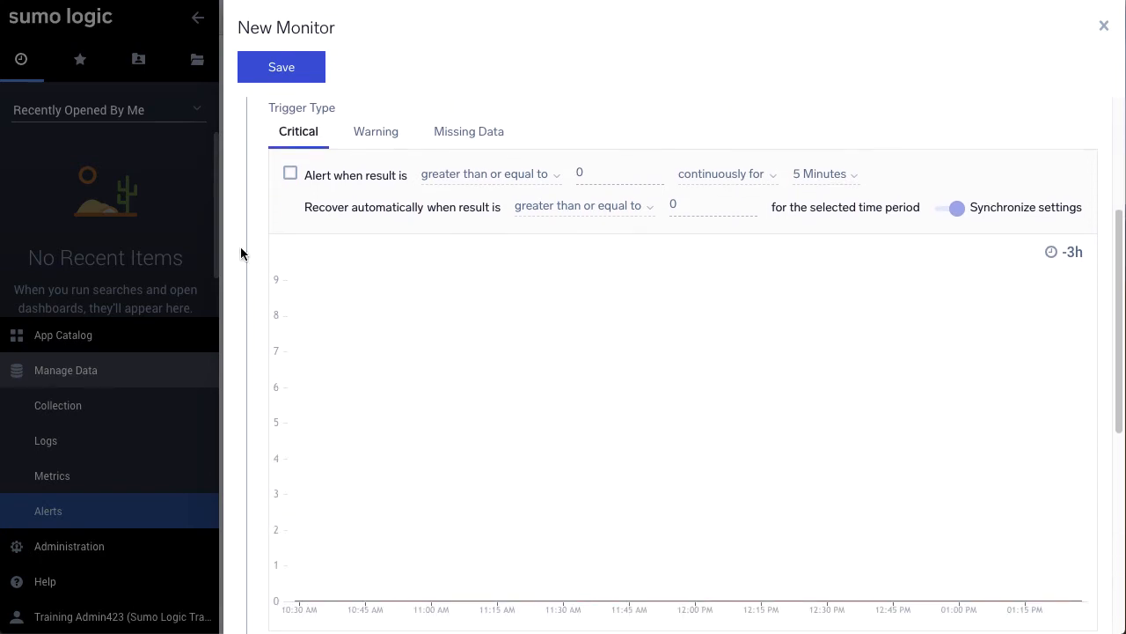
left_click(290, 174)
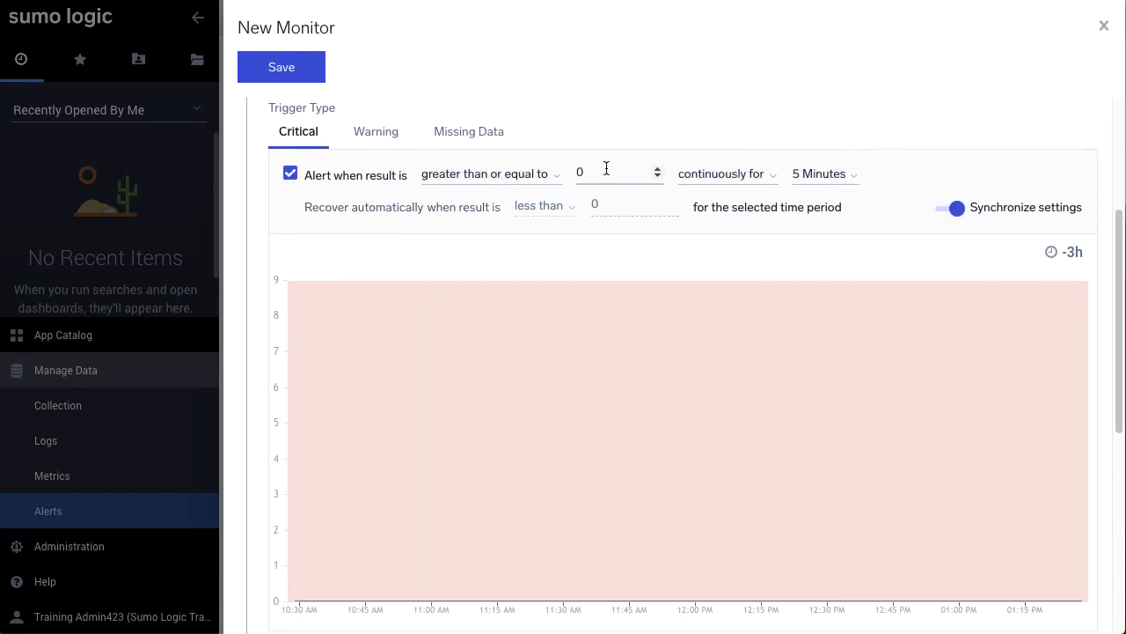
type("5")
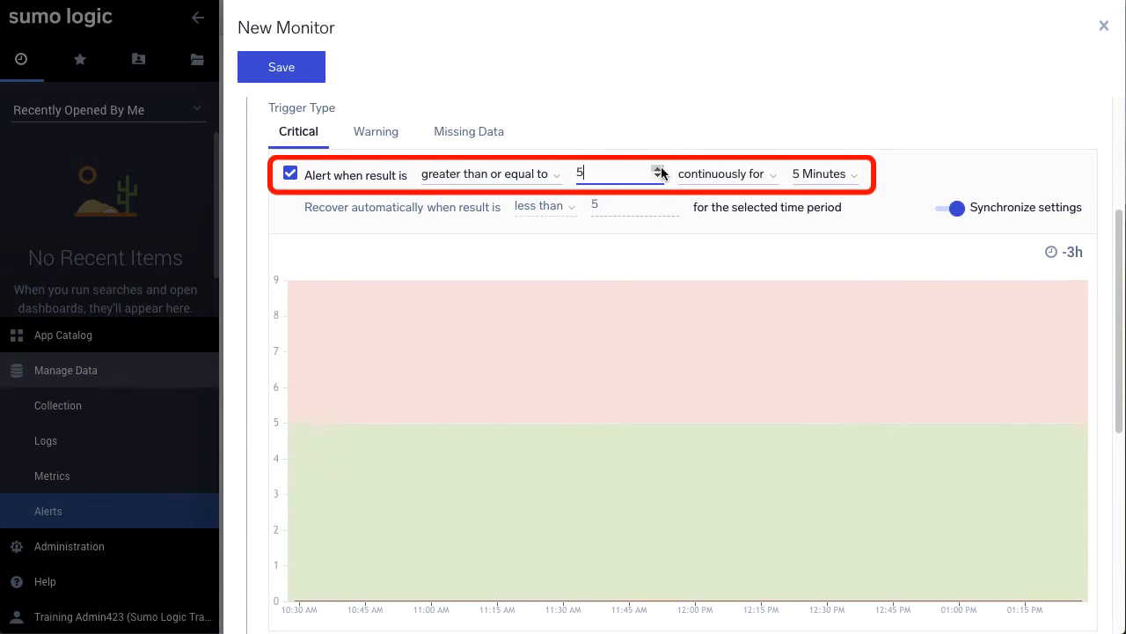
type("10")
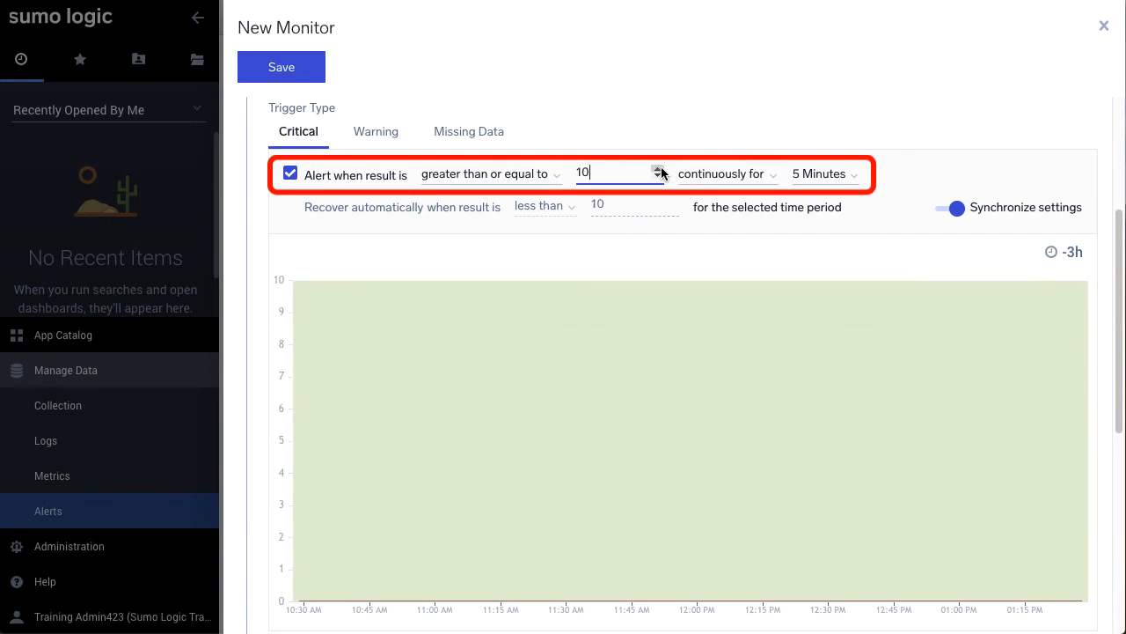
left_click(832, 174)
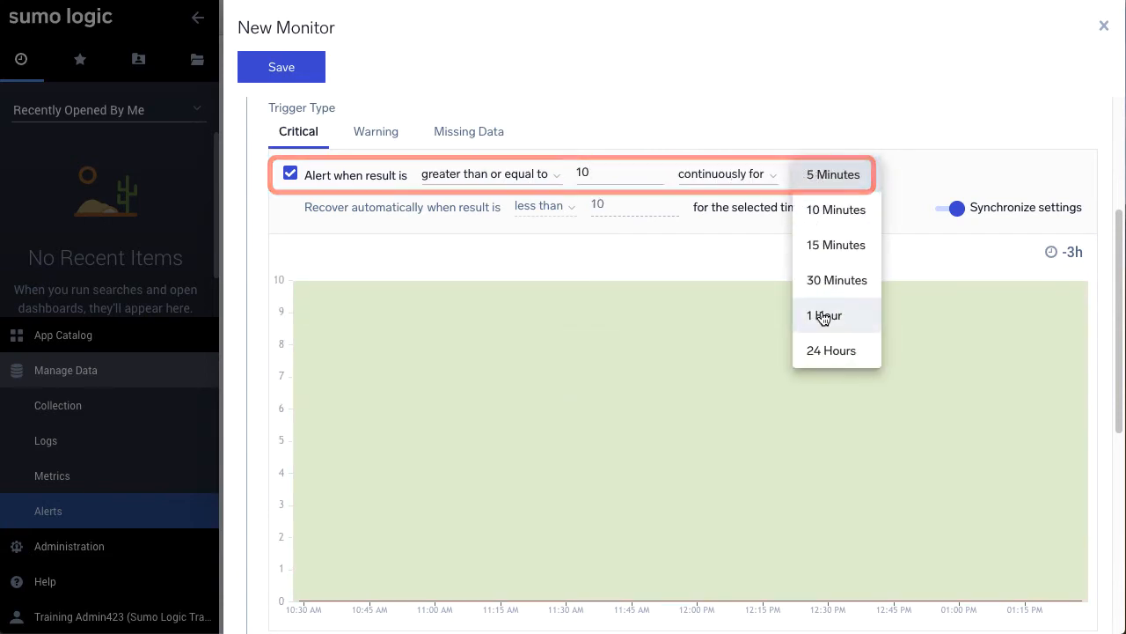
left_click(823, 315)
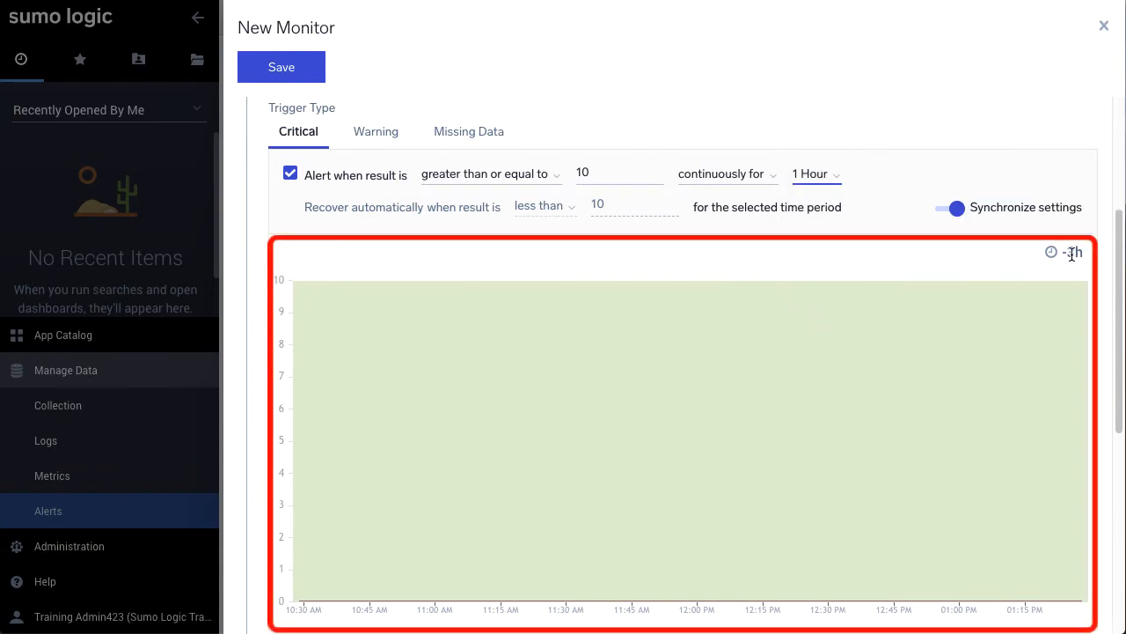
left_click(1072, 253)
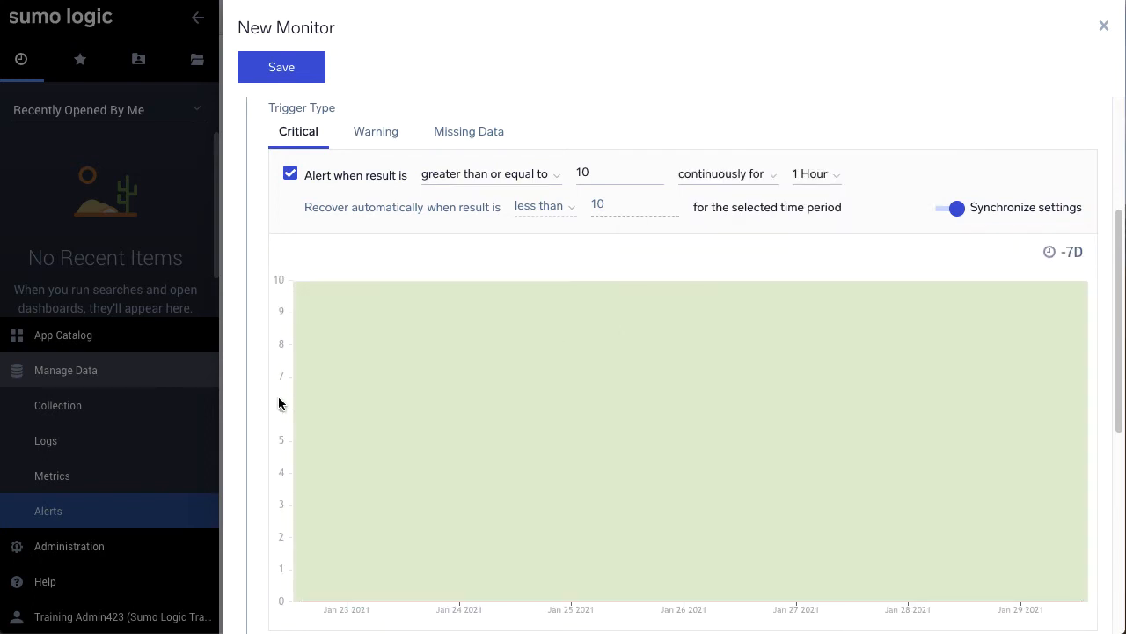
mouse_move(593, 402)
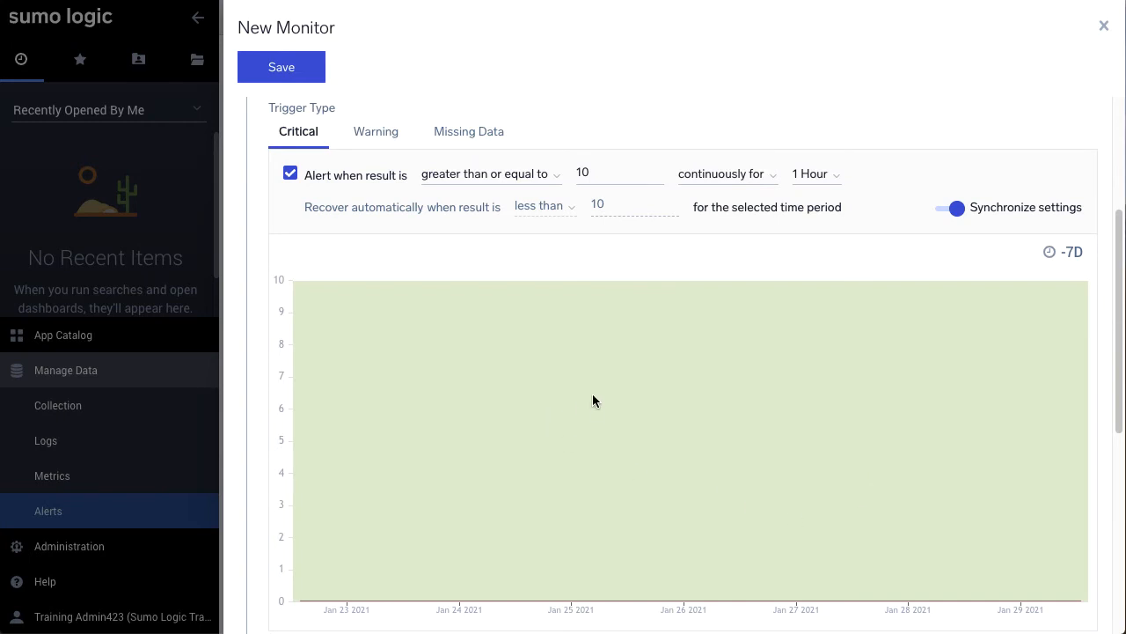
- Add a New Email notification to a sumologic.com recipient, sent on Critical alerts
scroll("down", 3)
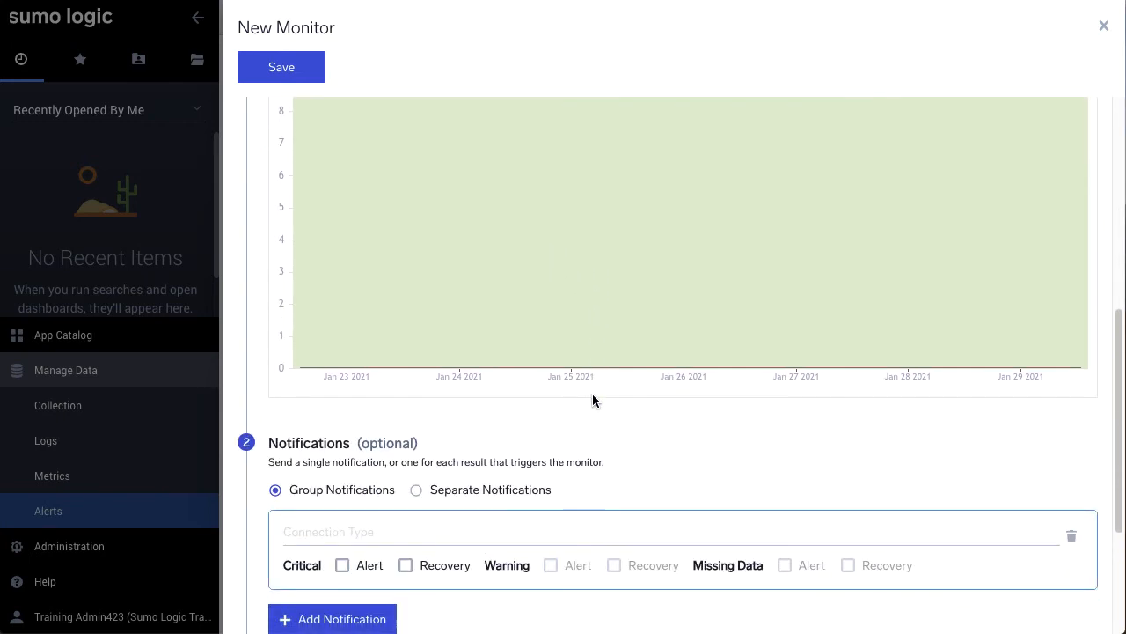
scroll("down", 3)
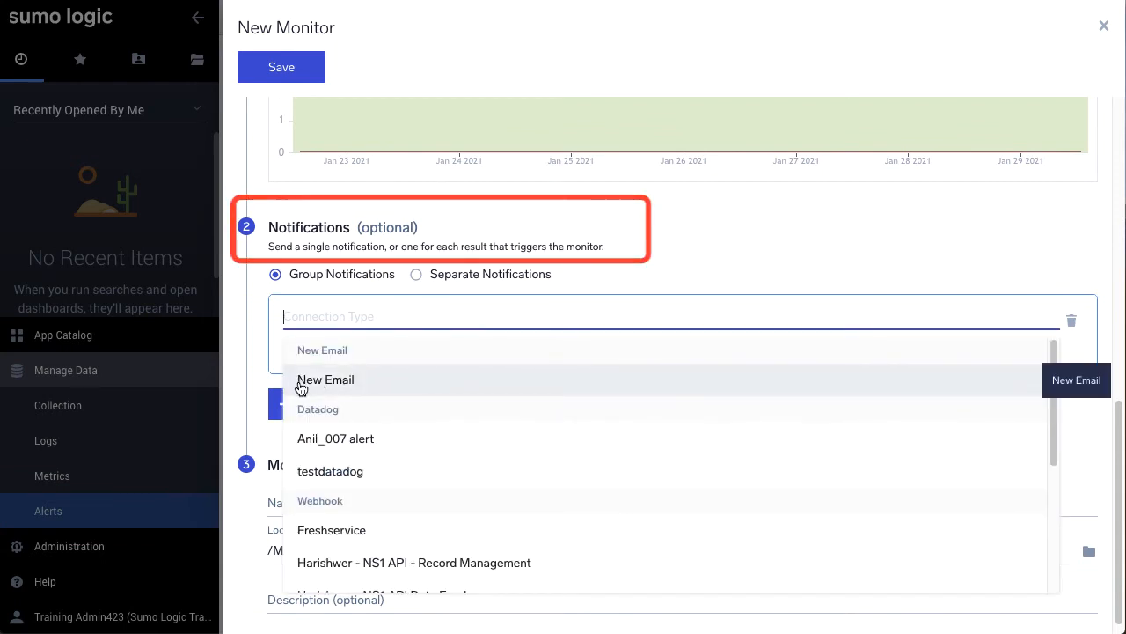
scroll("down", 3)
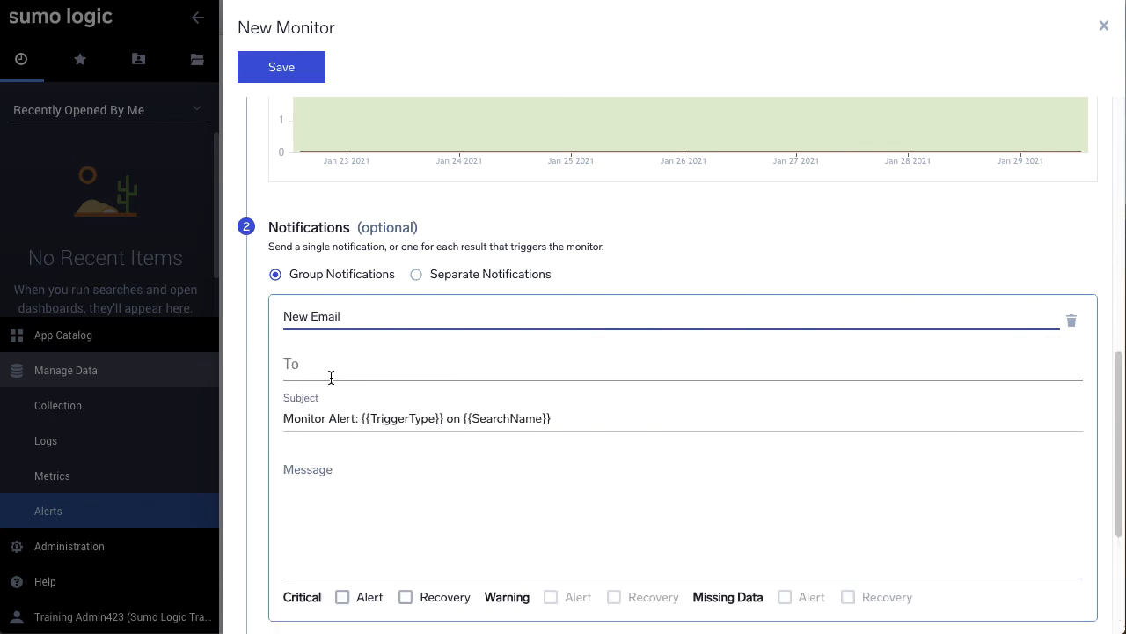
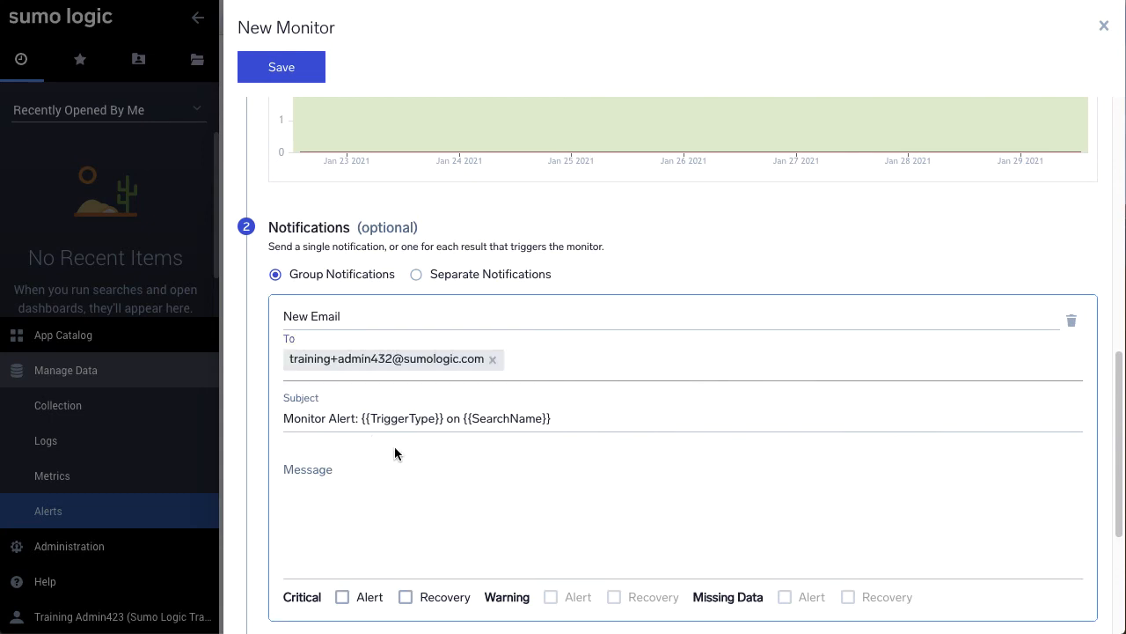
scroll("down", 3)
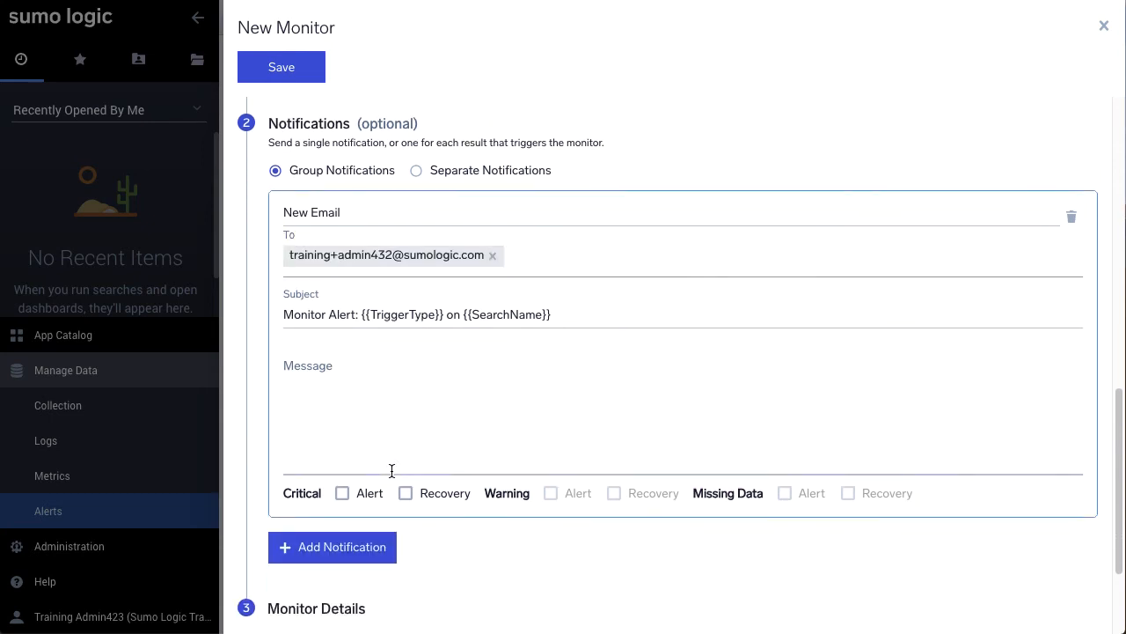
left_click(343, 445)
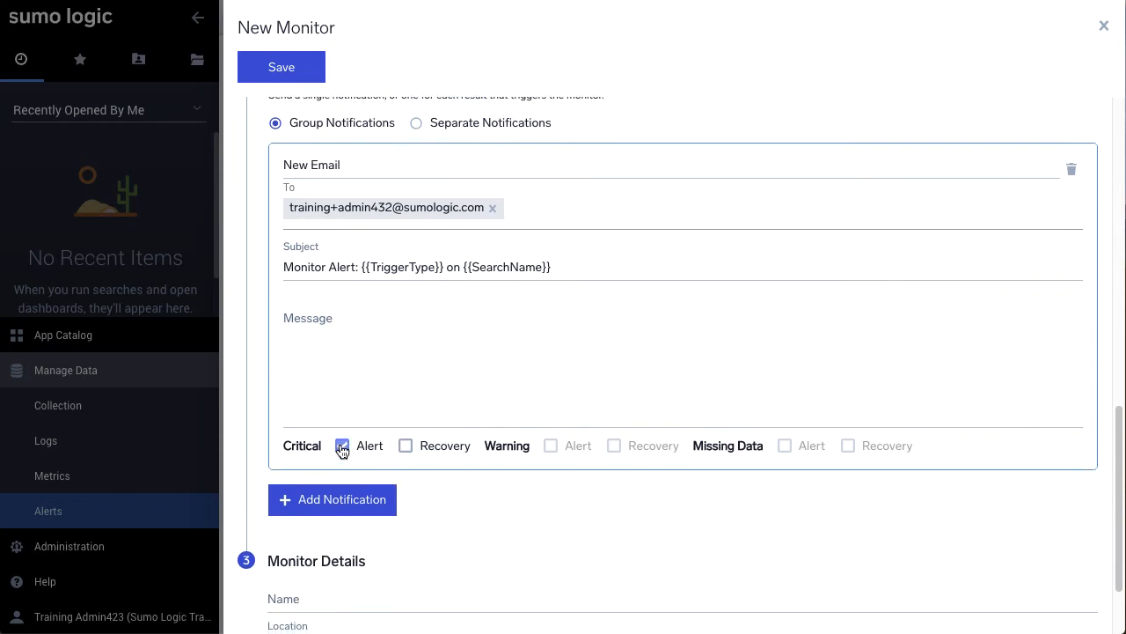
- Enter 'Kubernetes pod failure' as the monitor name under Monitor Details
scroll("down", 3)
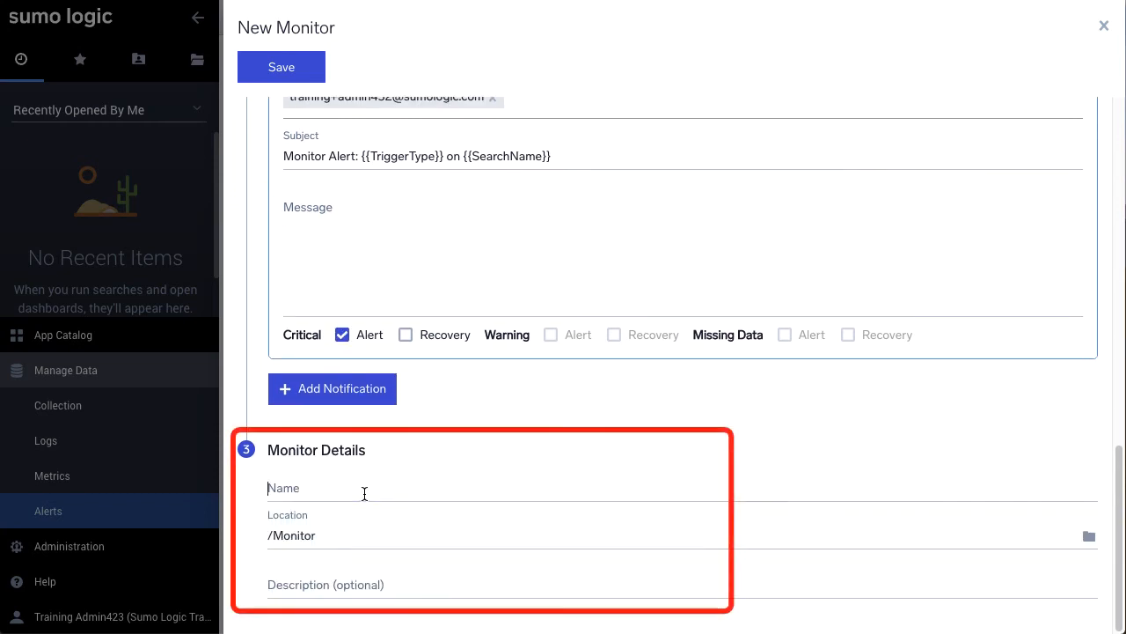
type("Kubern")
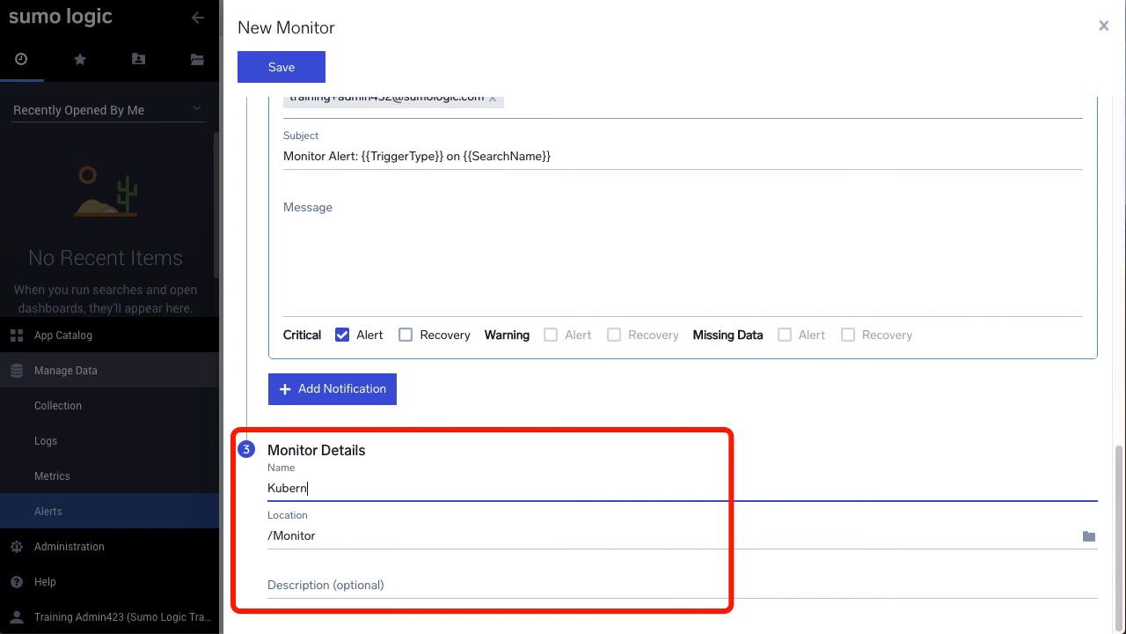
type("etes pod f")
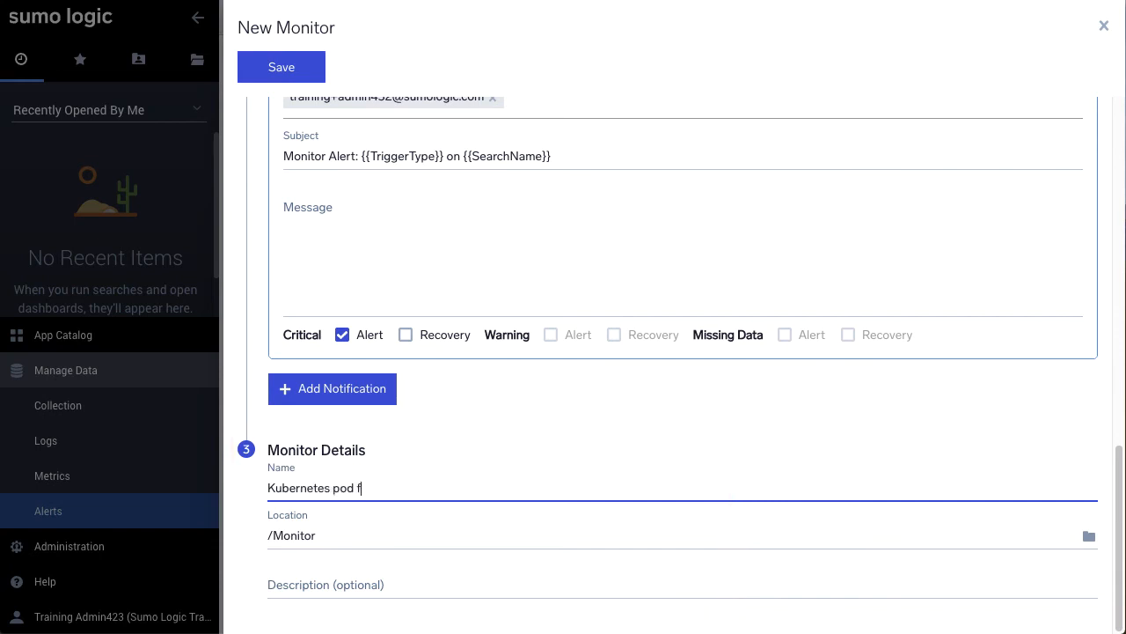
type("ailure")
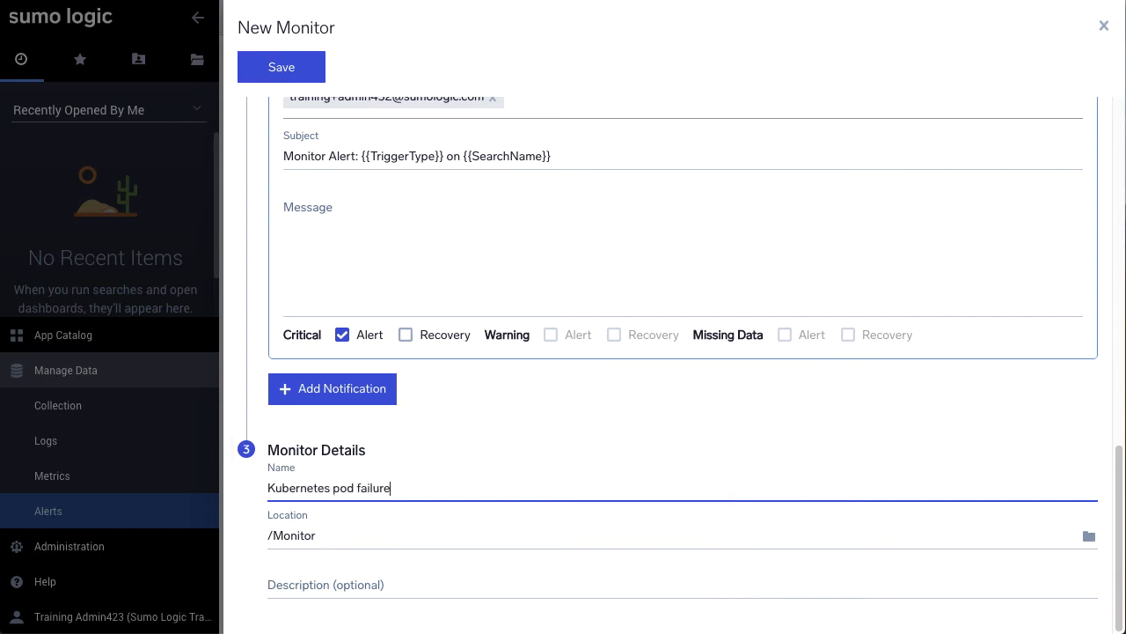
mouse_move(422, 534)
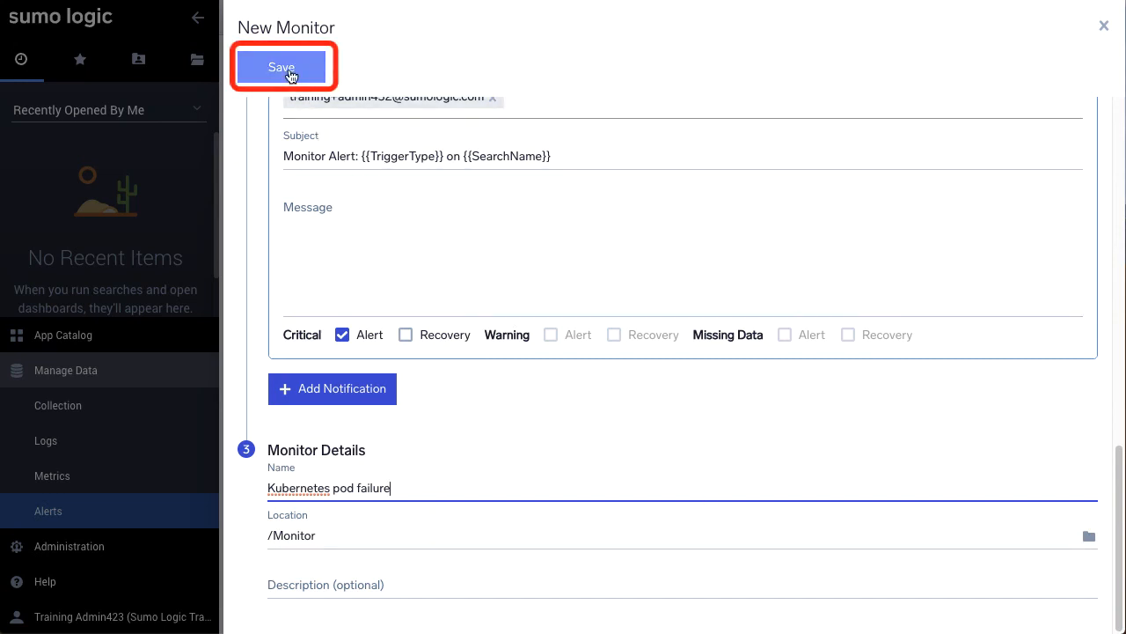
- Save the Kubernetes pod failure monitor
left_click(282, 67)
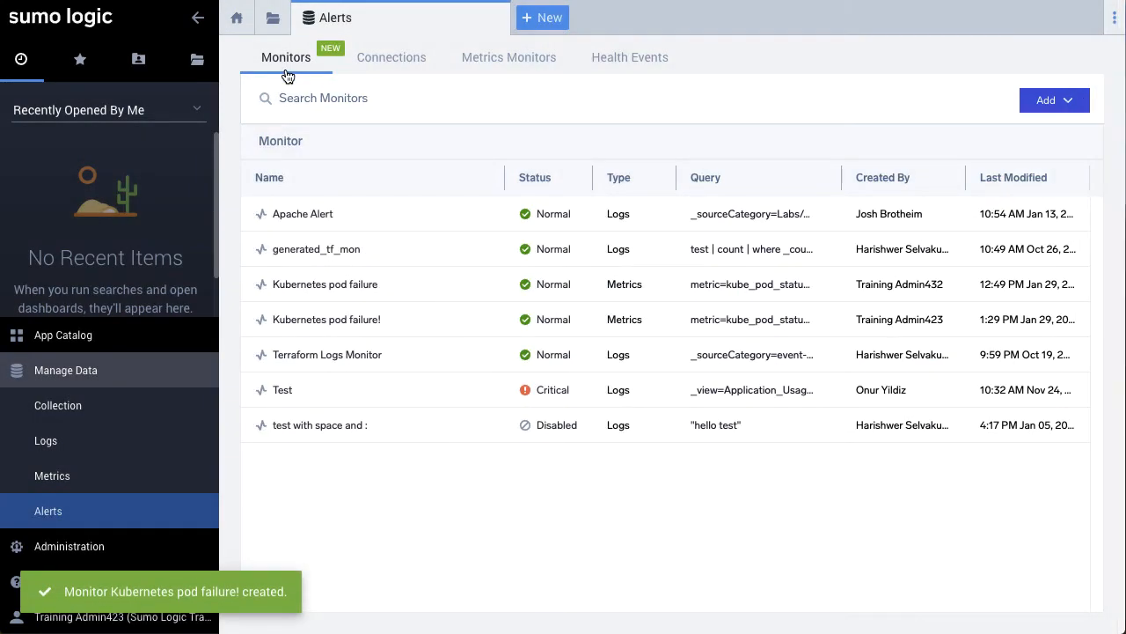
mouse_move(661, 395)
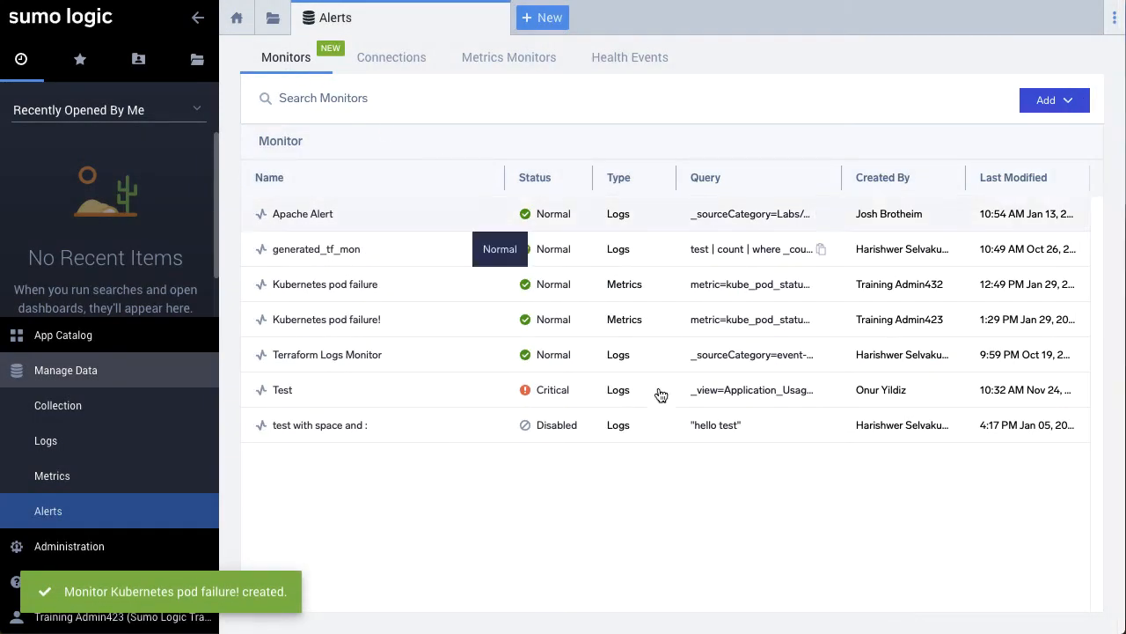
mouse_move(660, 390)
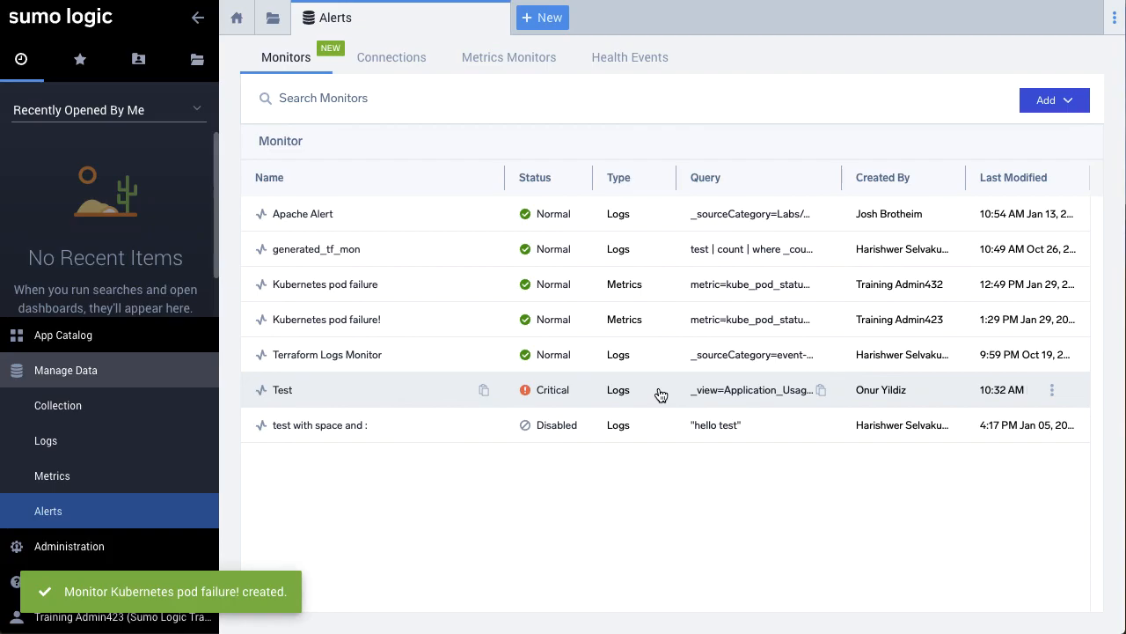